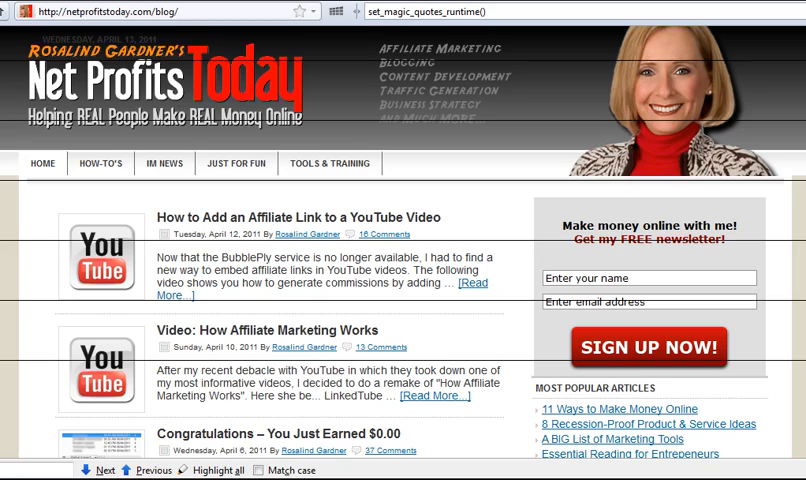
Scroll the Net Profits Today homepage down to the right-sidebar banner ads.
scroll("down", 3)
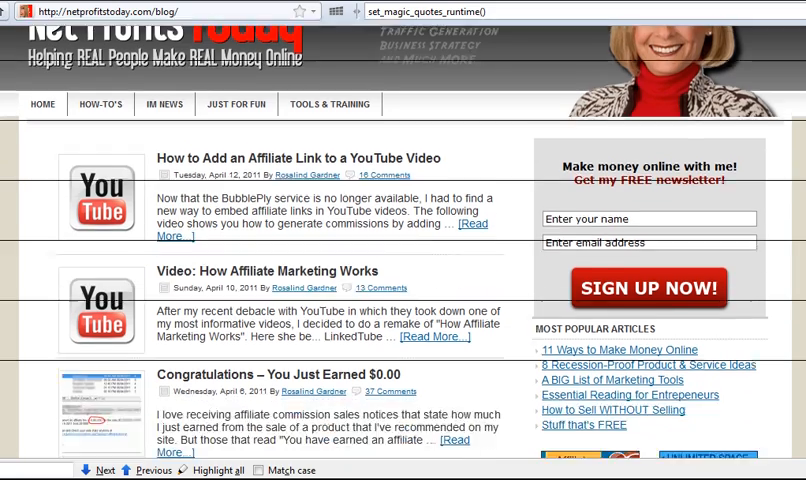
scroll("down", 3)
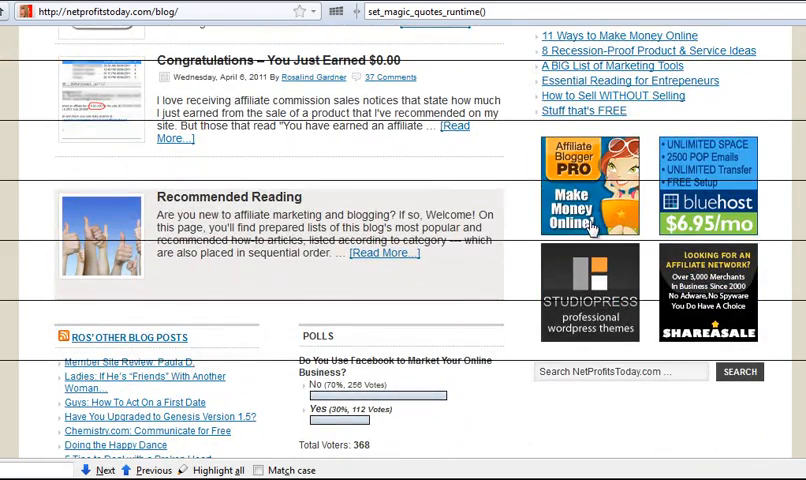
mouse_move(707, 190)
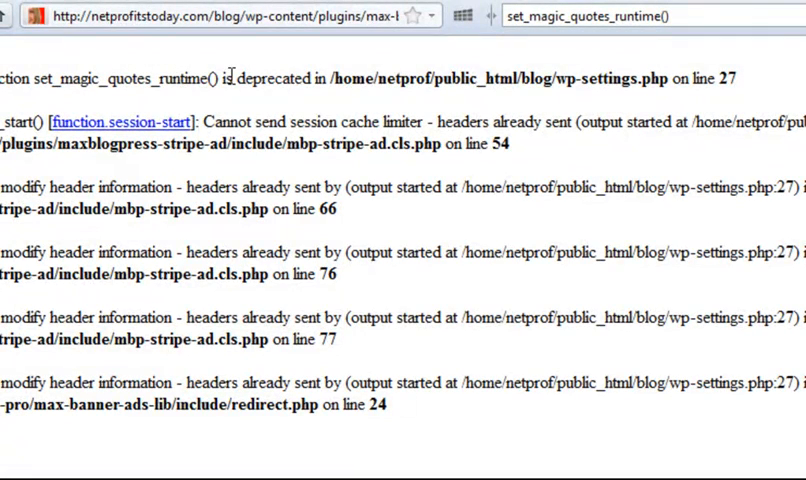
mouse_move(587, 68)
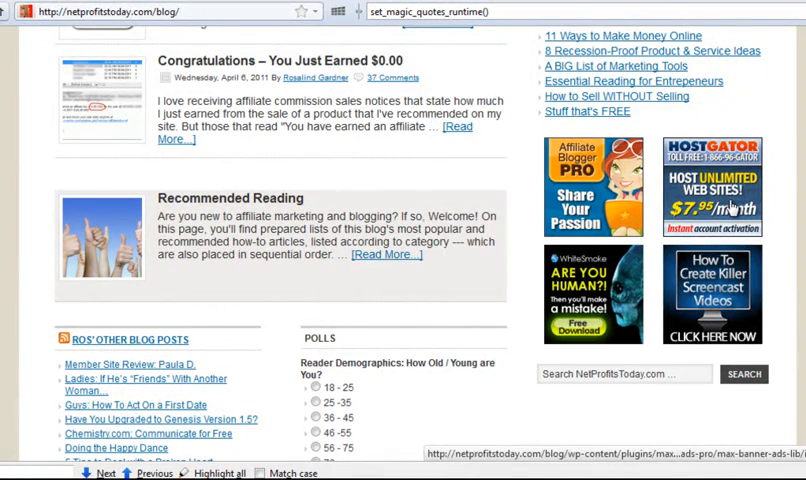
Open a sidebar banner ad link to check for PHP errors.
left_click(733, 204)
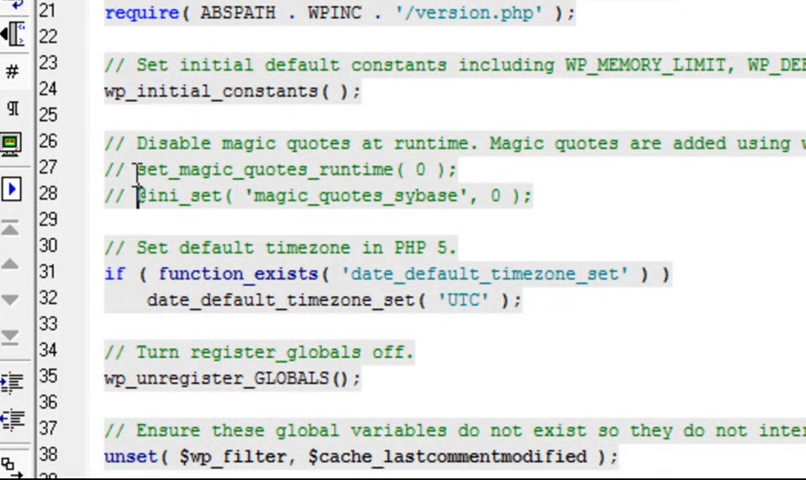
double_click(115, 169)
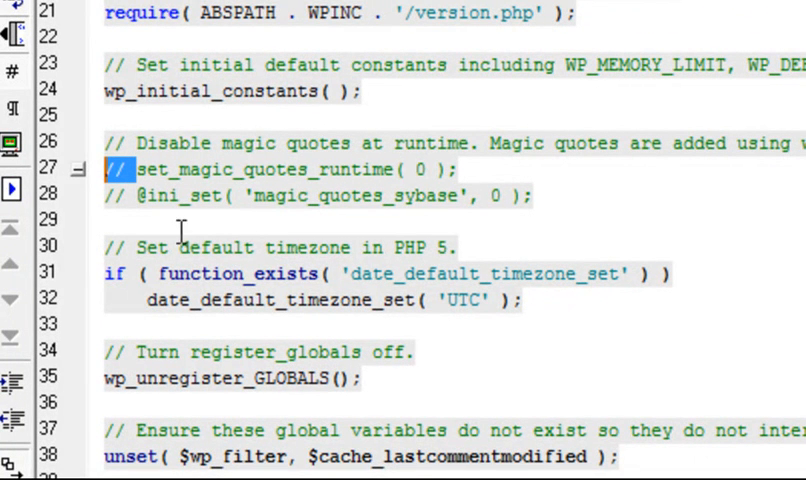
mouse_move(577, 216)
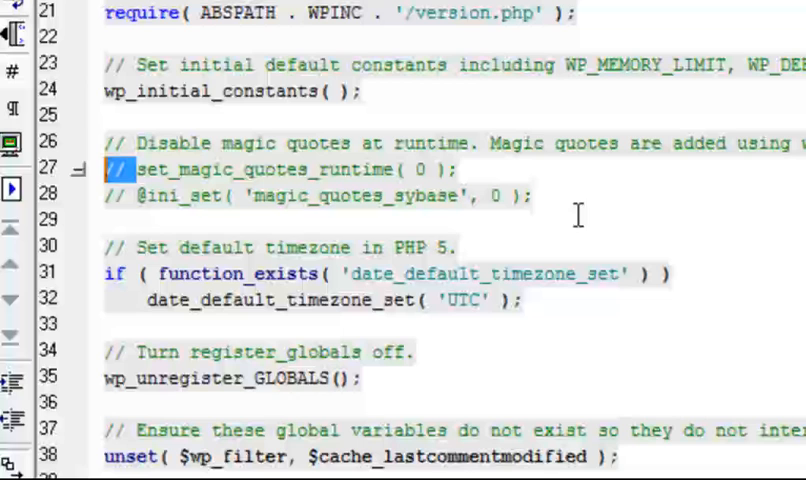